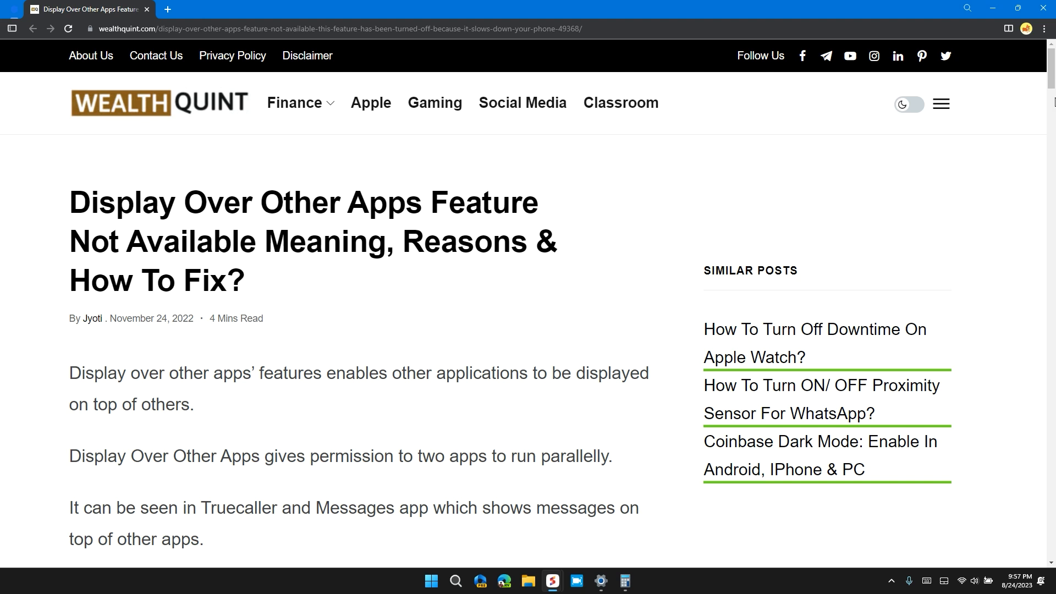
Scroll to the 'Why Is Display Over Other Apps Feature Not Available?' reasons list
scroll(down, 3)
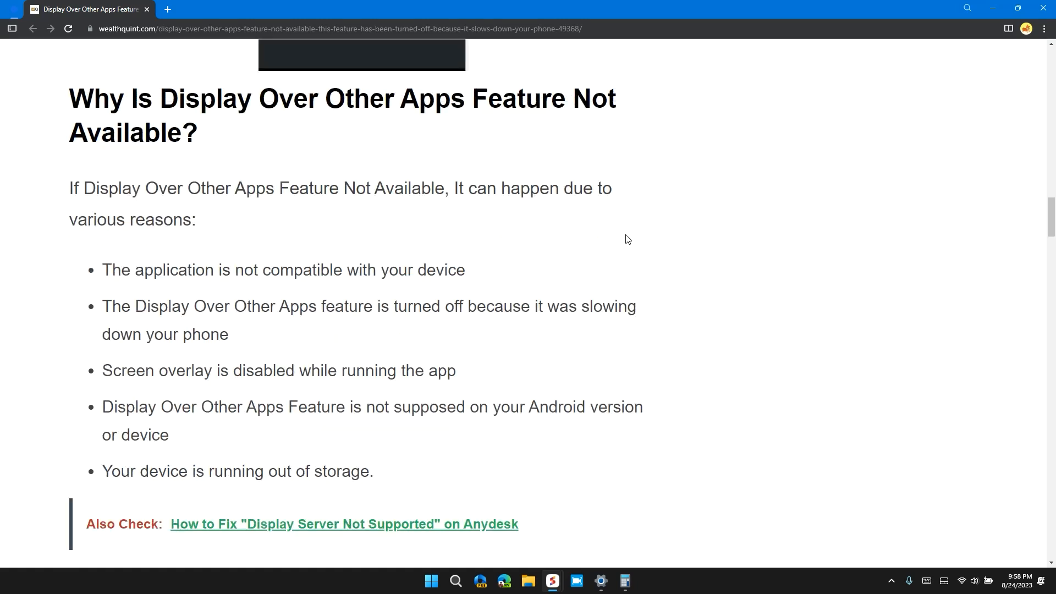
Scroll past the reasons and iPhone note to the 'How To Fix' heading and Fix 1 steps
scroll(down, 3)
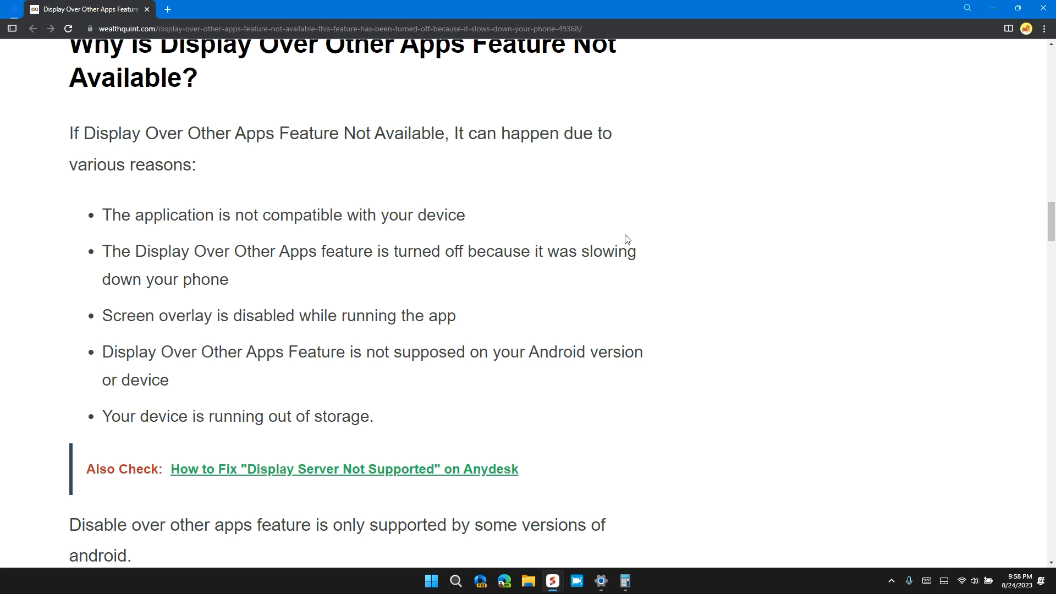
mouse_move(682, 273)
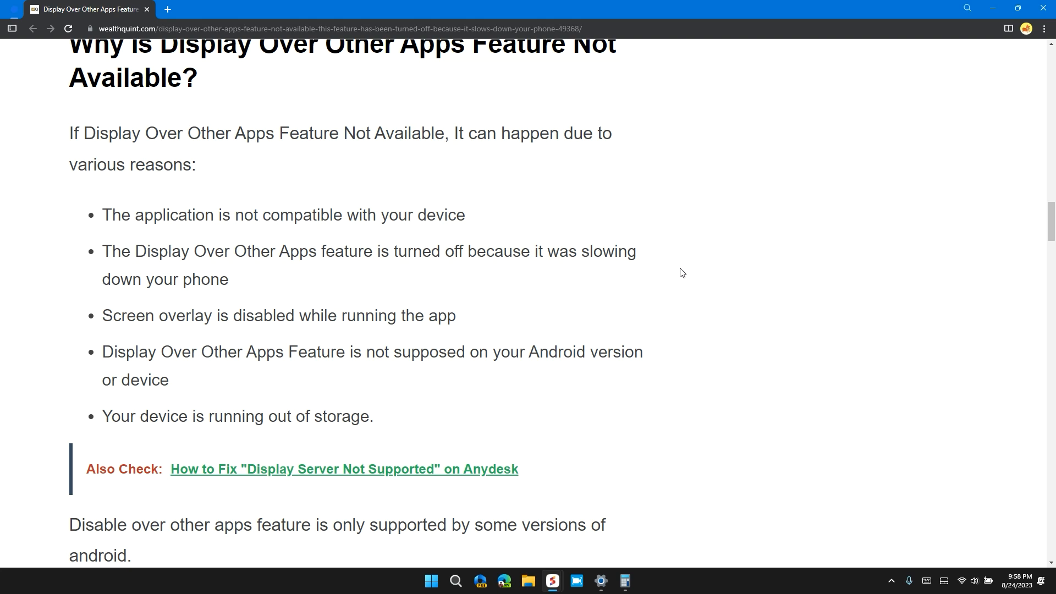
scroll(down, 3)
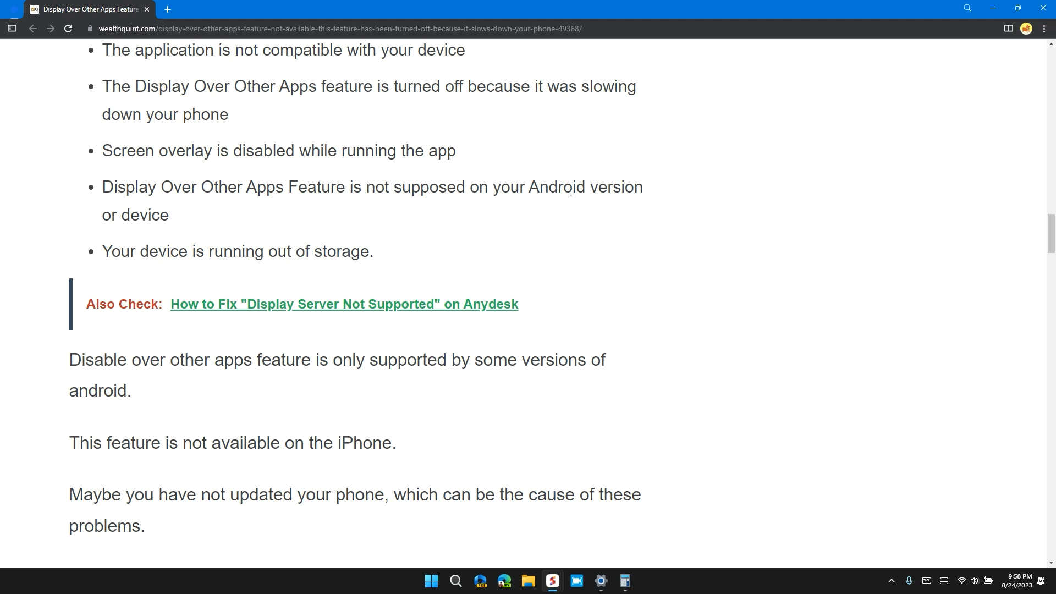
scroll(down, 3)
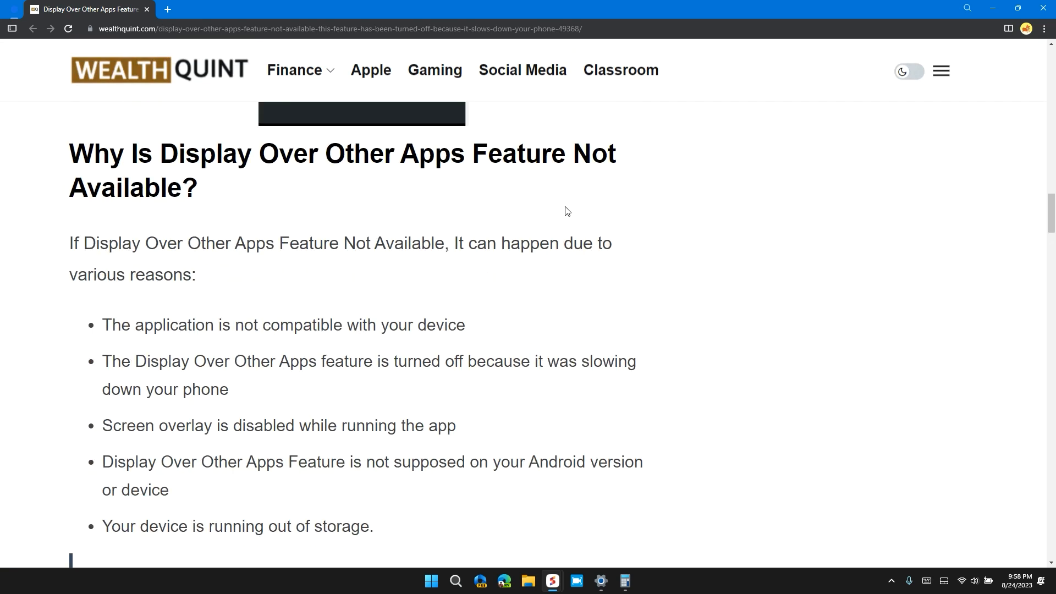
scroll(down, 3)
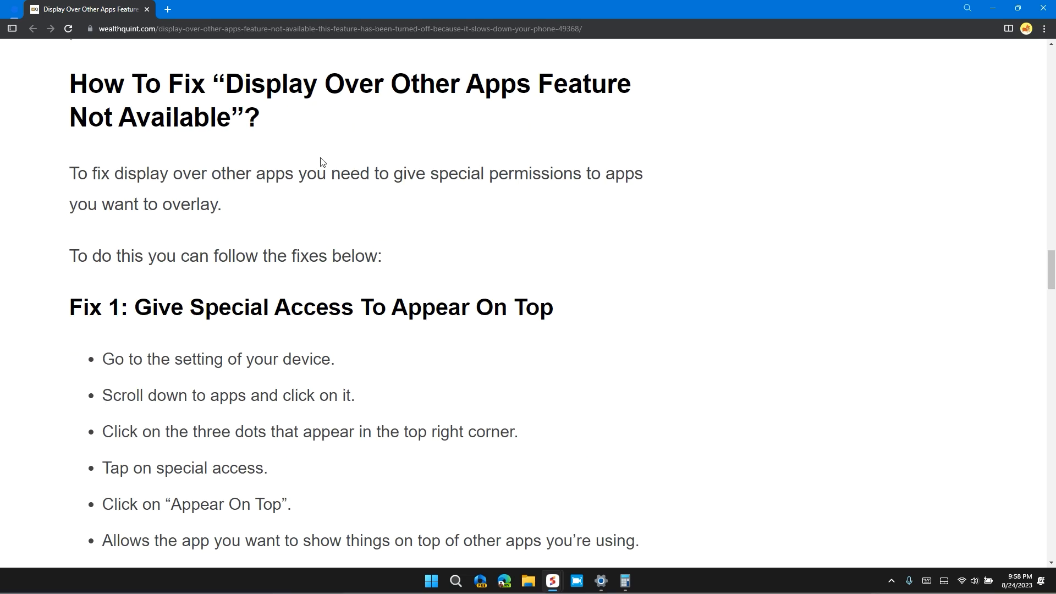
Read through Fix 1 and scroll until all 'Fix 2: Allow Screen Overlays On Settings' steps show
scroll(down, 3)
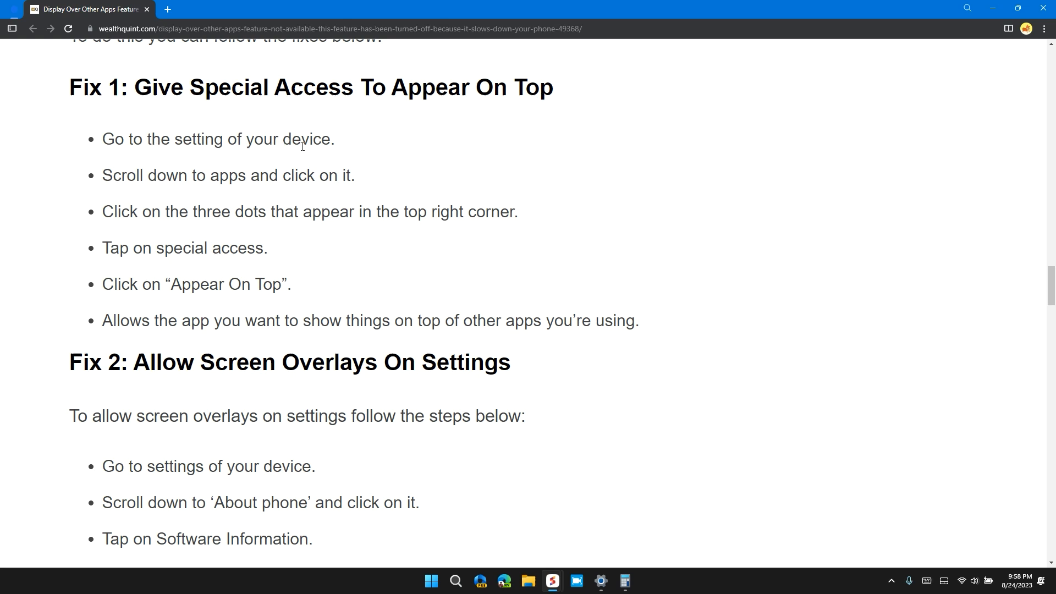
double_click(231, 211)
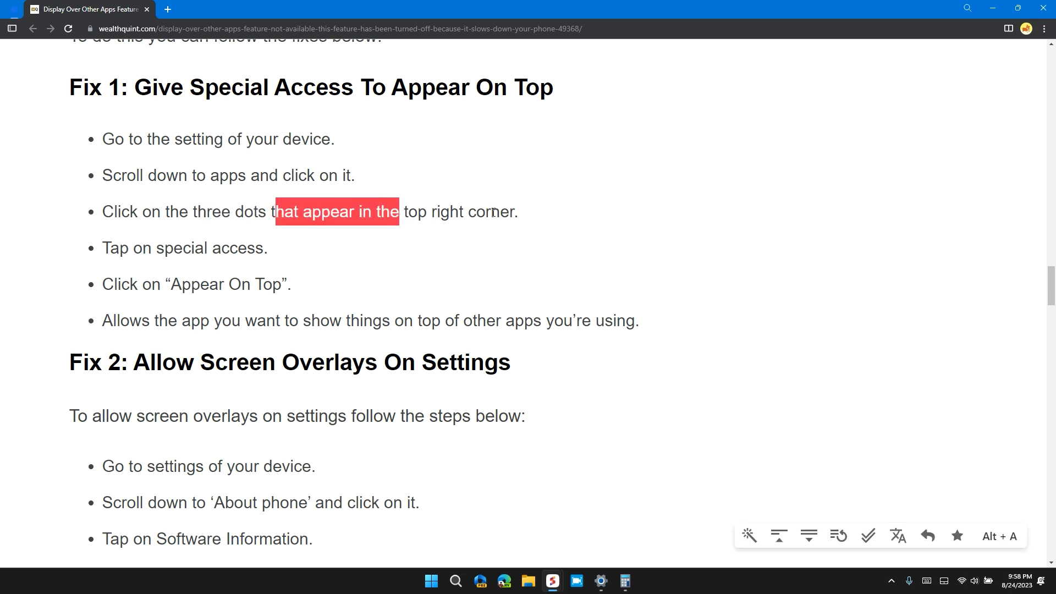
click(254, 248)
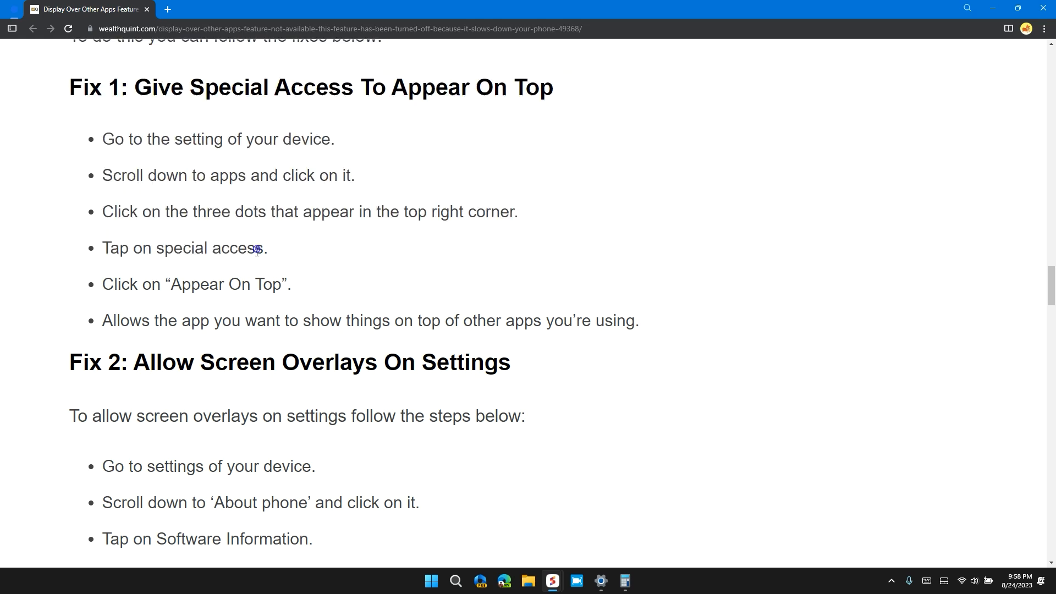
scroll(down, 3)
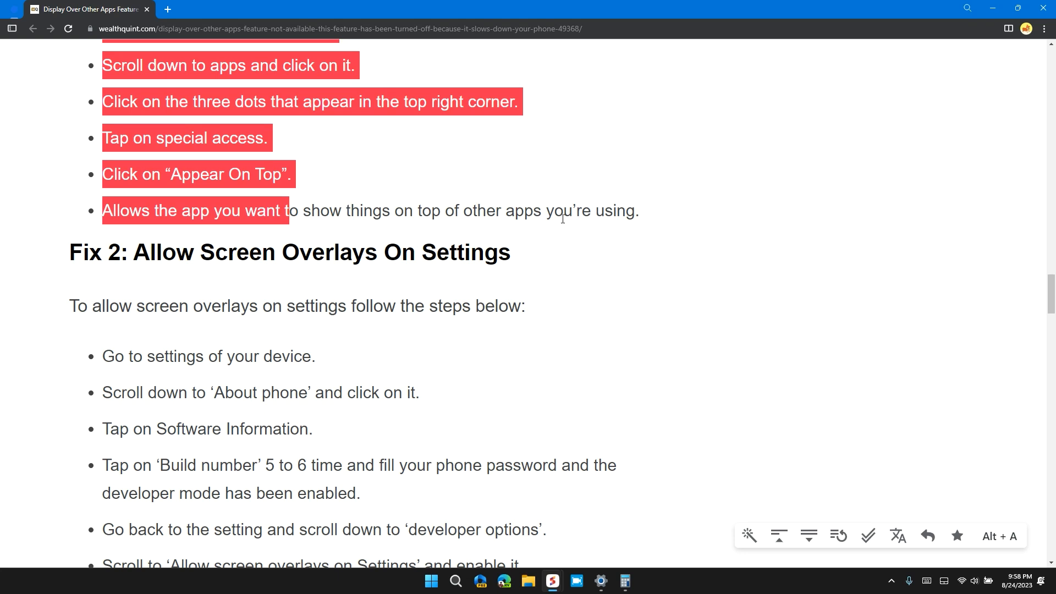
scroll(down, 3)
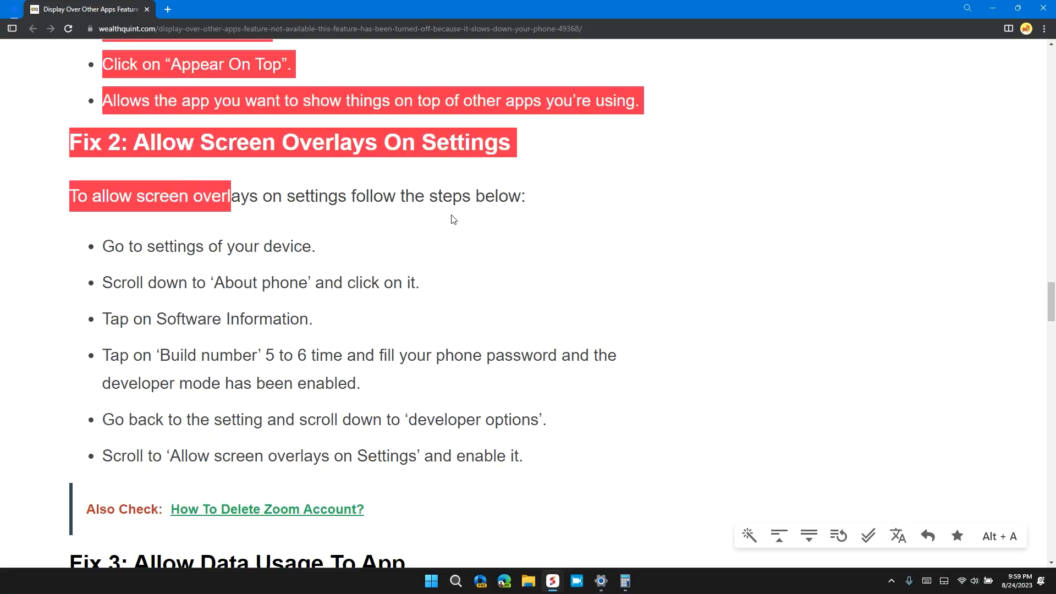
Scroll past Fix 2 to all 'Fix 3: Allow Data Usage To App' bullets and the Fix 4 heading
scroll(down, 3)
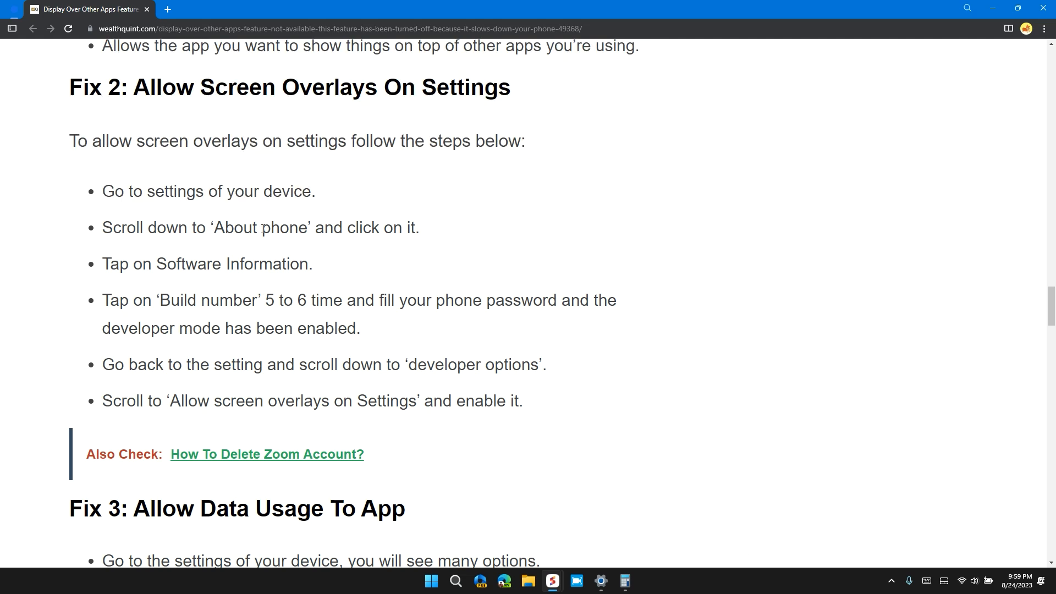
scroll(down, 3)
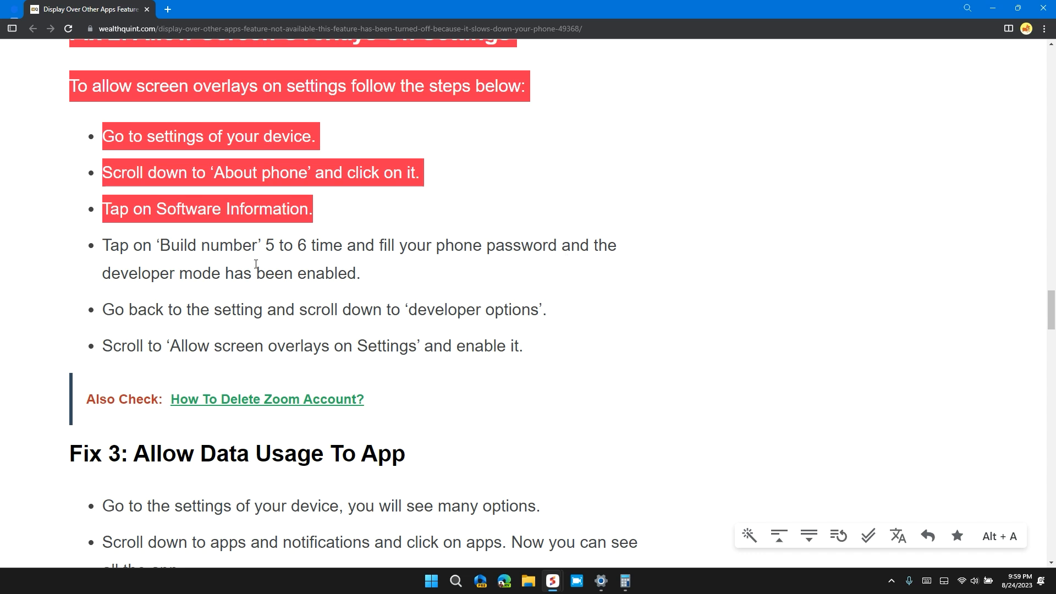
scroll(down, 3)
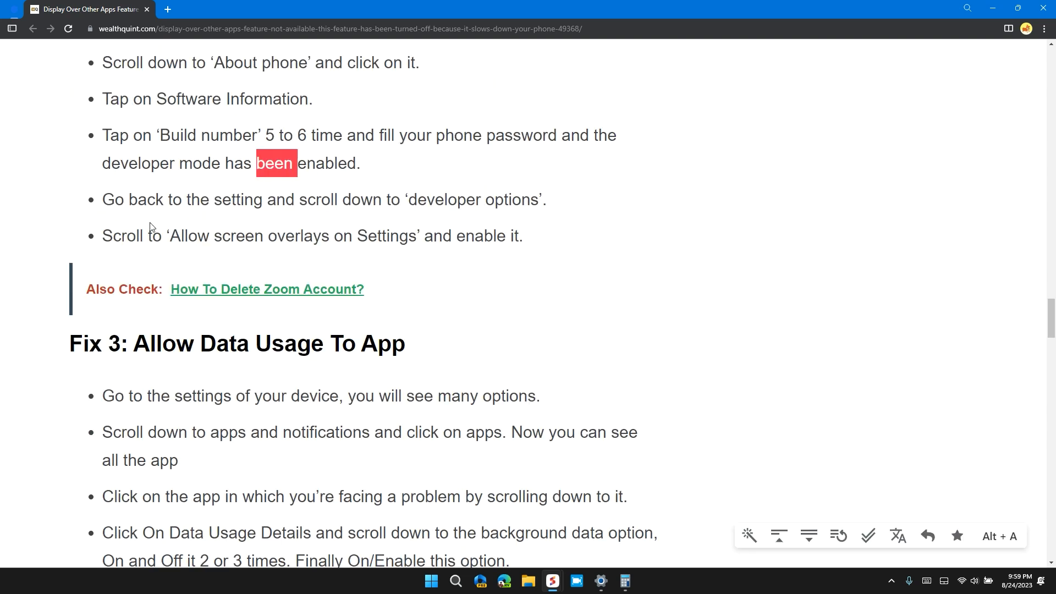
mouse_move(592, 198)
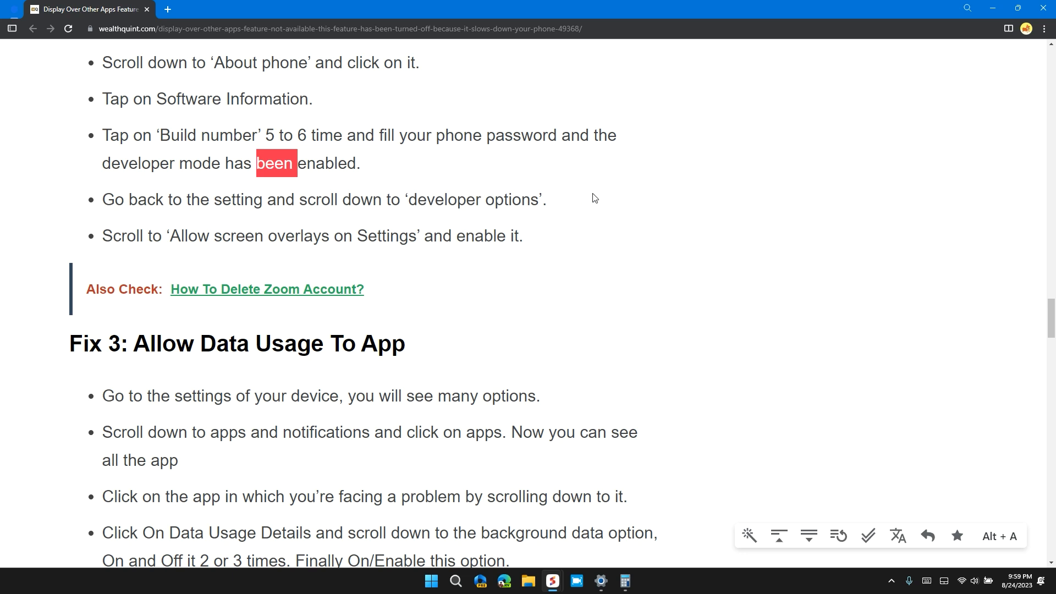
scroll(down, 3)
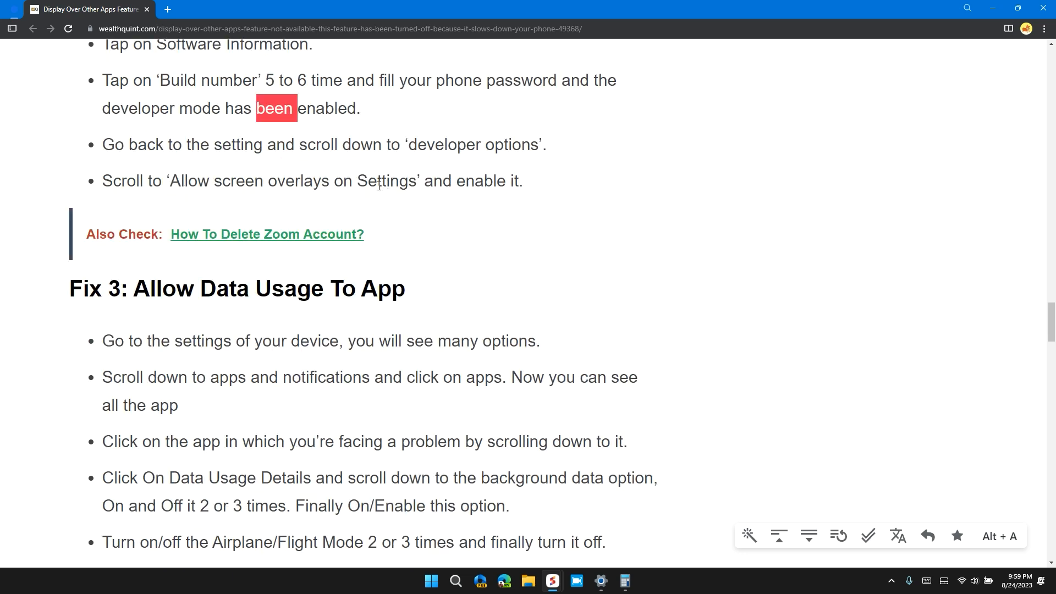
scroll(down, 3)
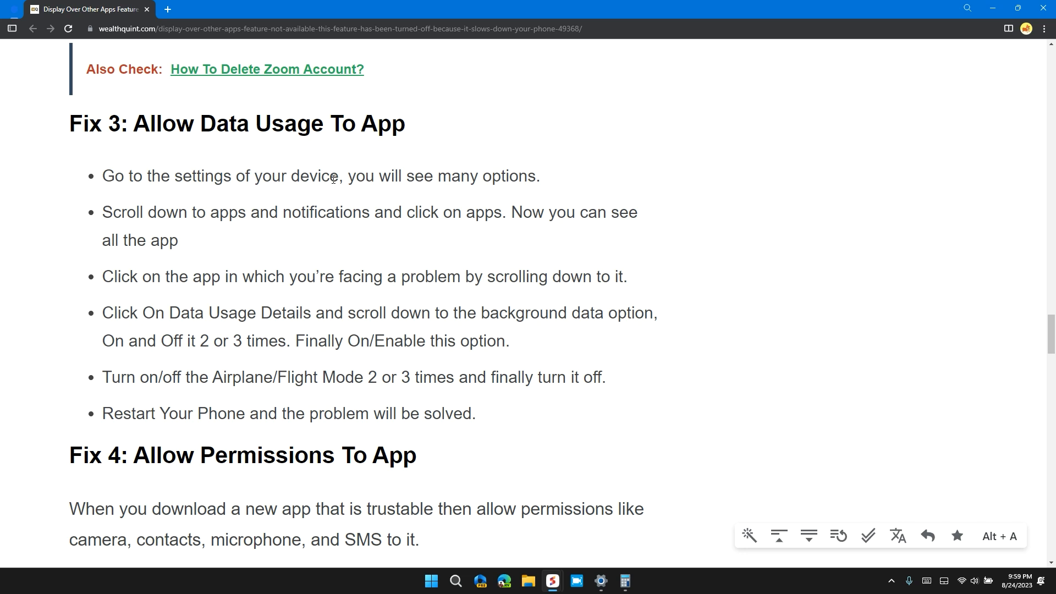
Scroll past Fix 4 and Fix 5 to the 'How To Enable Display Over Other Apps?' heading
scroll(down, 3)
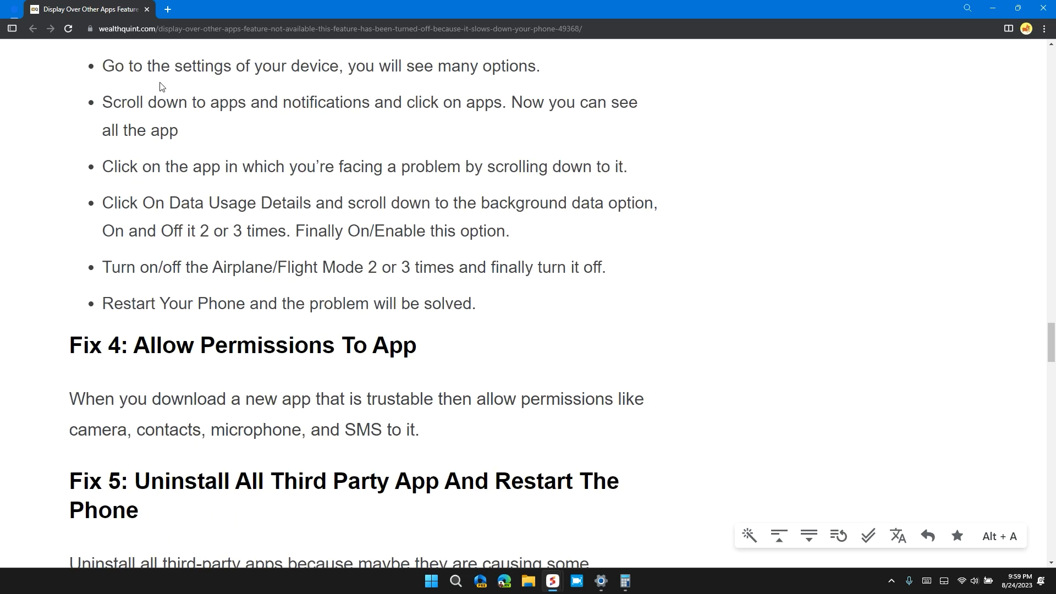
mouse_move(383, 109)
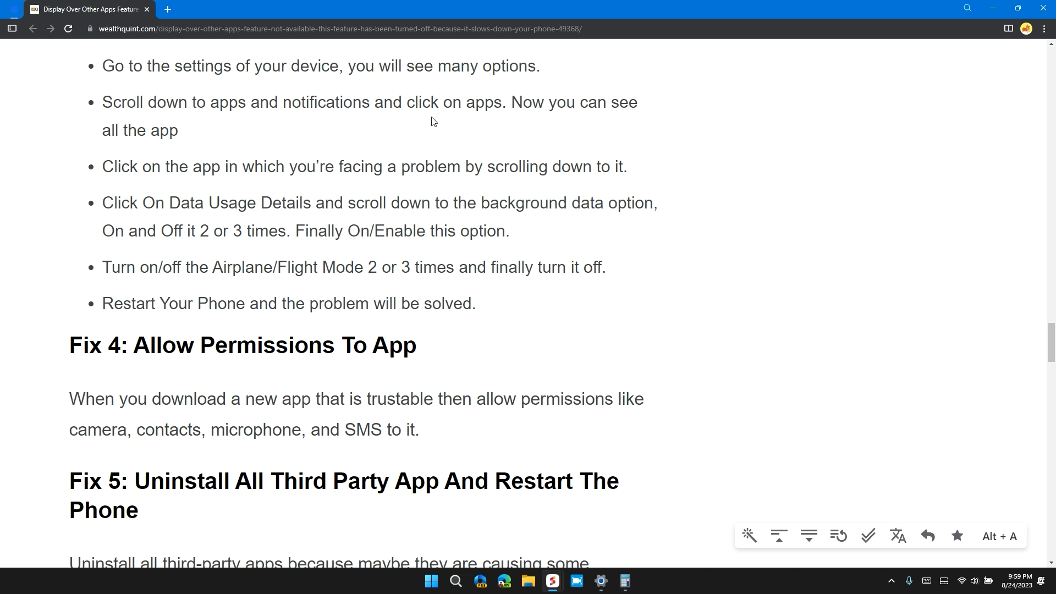
scroll(down, 3)
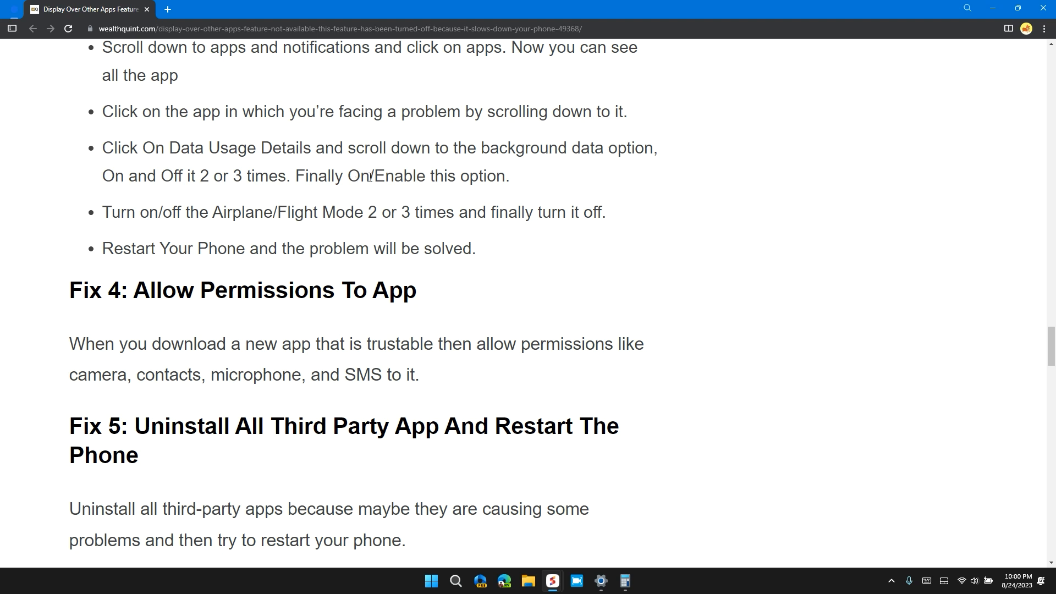
scroll(down, 3)
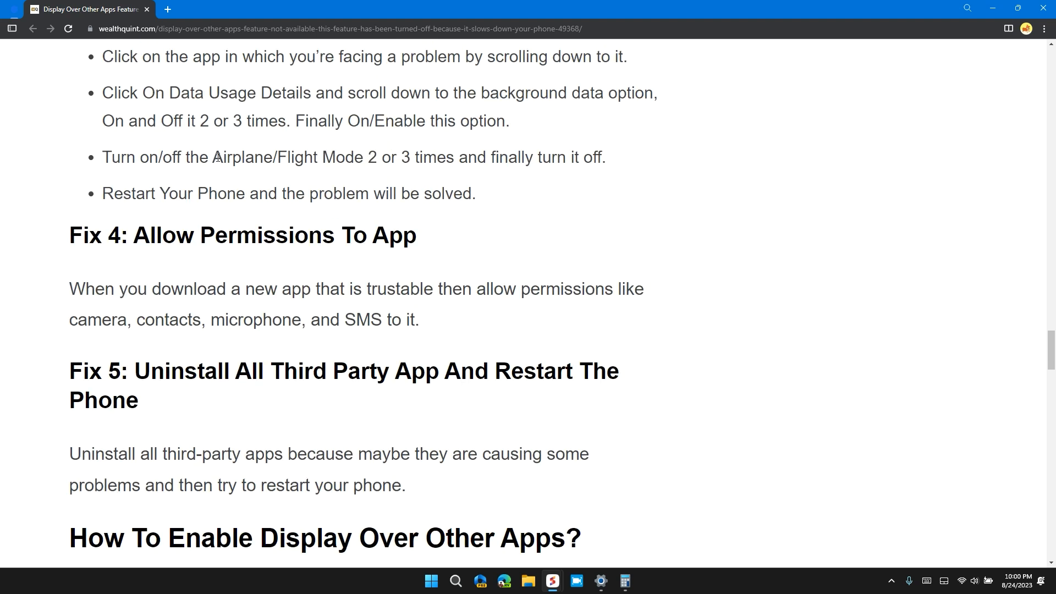
mouse_move(387, 157)
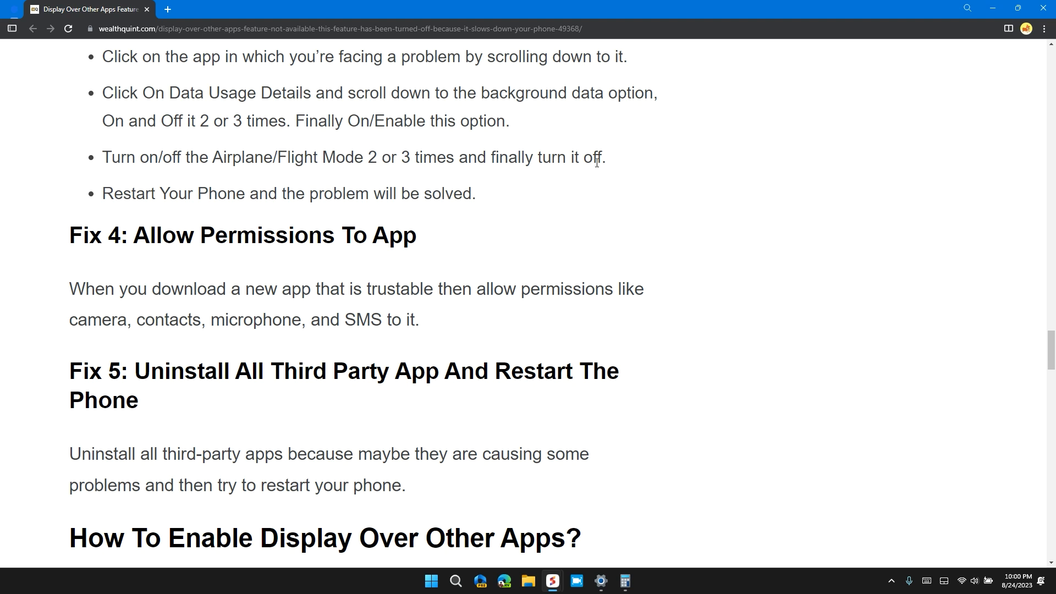
scroll(down, 3)
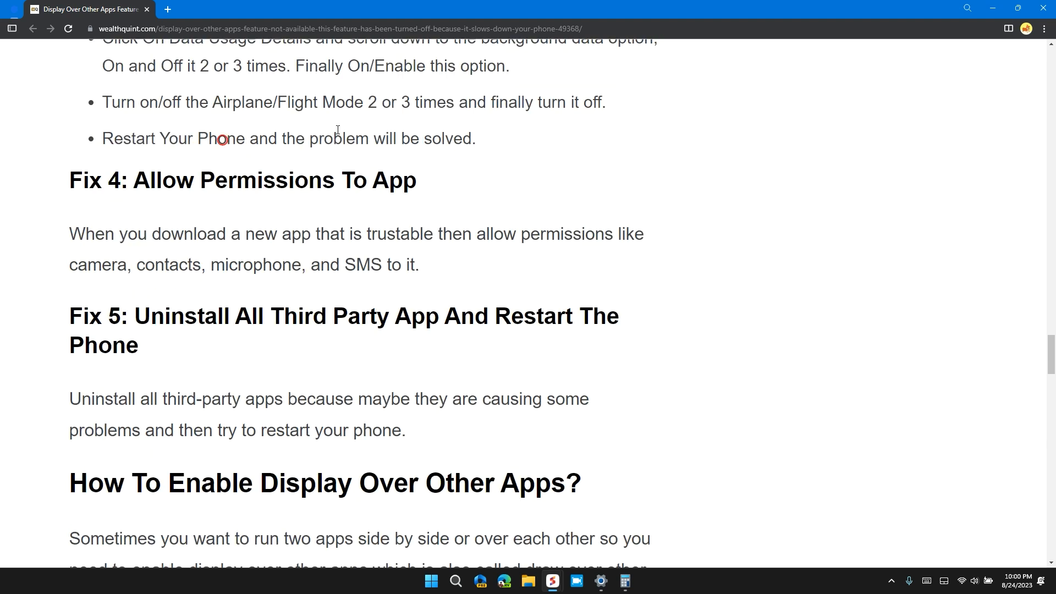
scroll(down, 3)
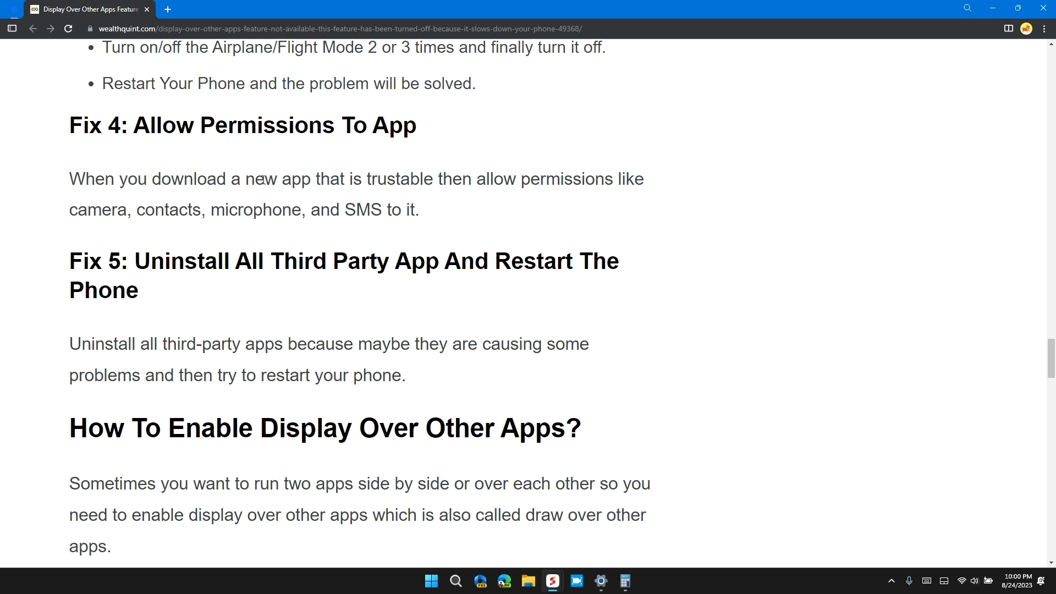
mouse_move(494, 194)
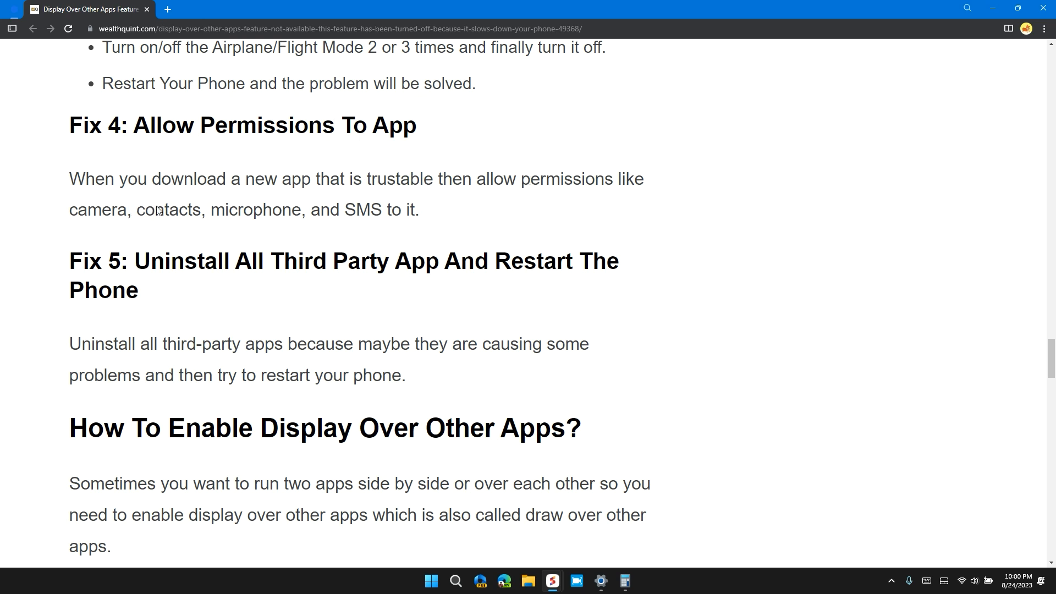
Scroll into the enable instructions, reaching Step 3
scroll(down, 3)
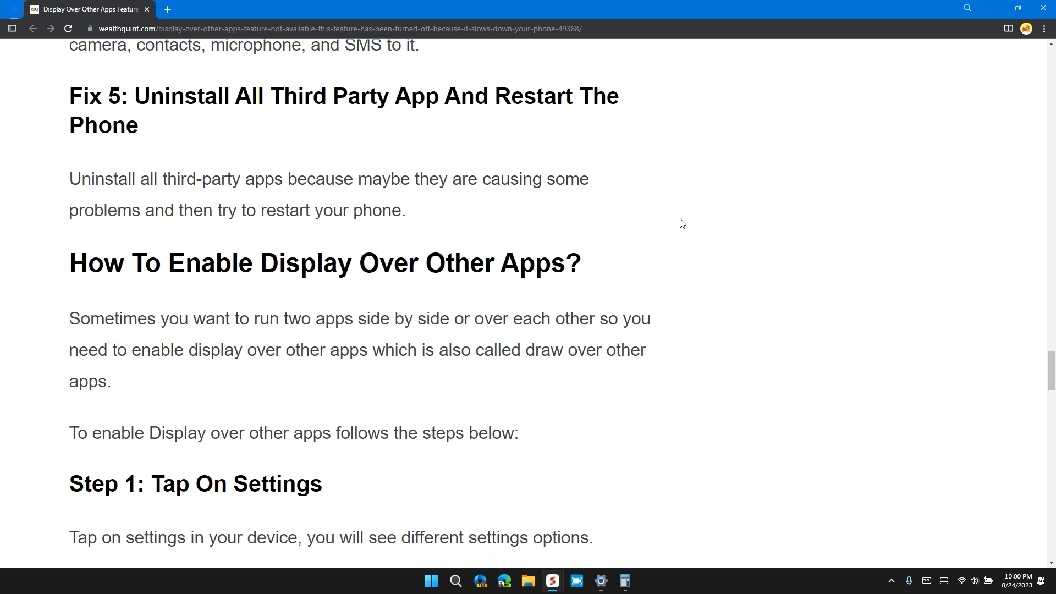
mouse_move(456, 206)
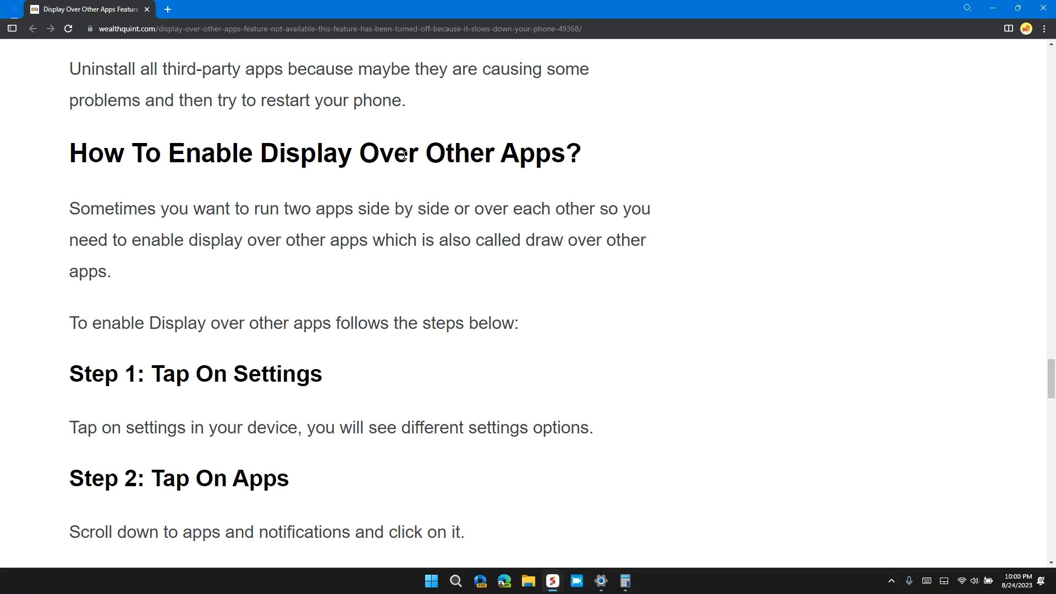
scroll(down, 3)
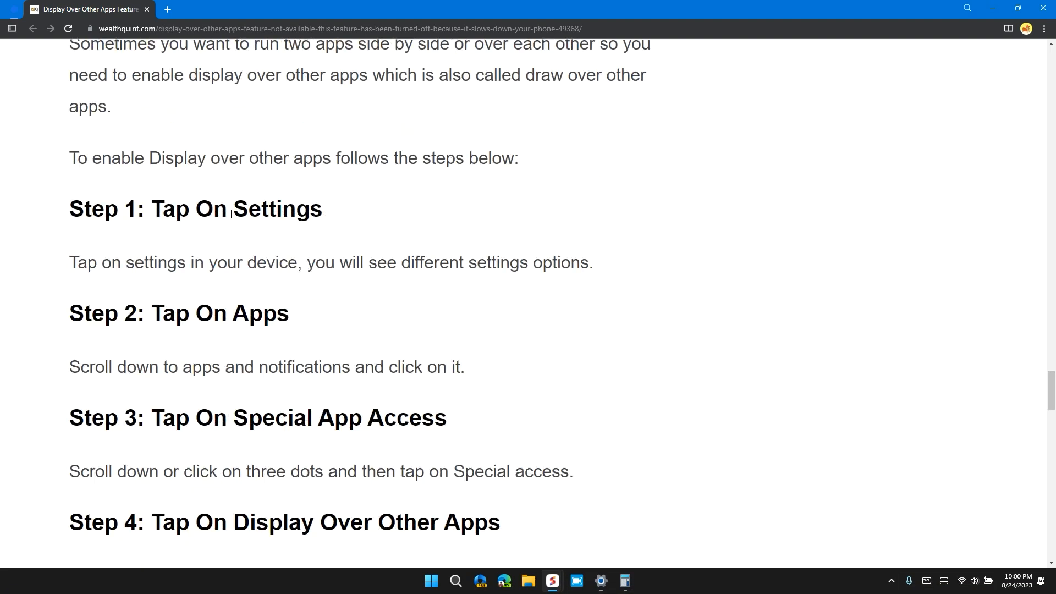
scroll(down, 3)
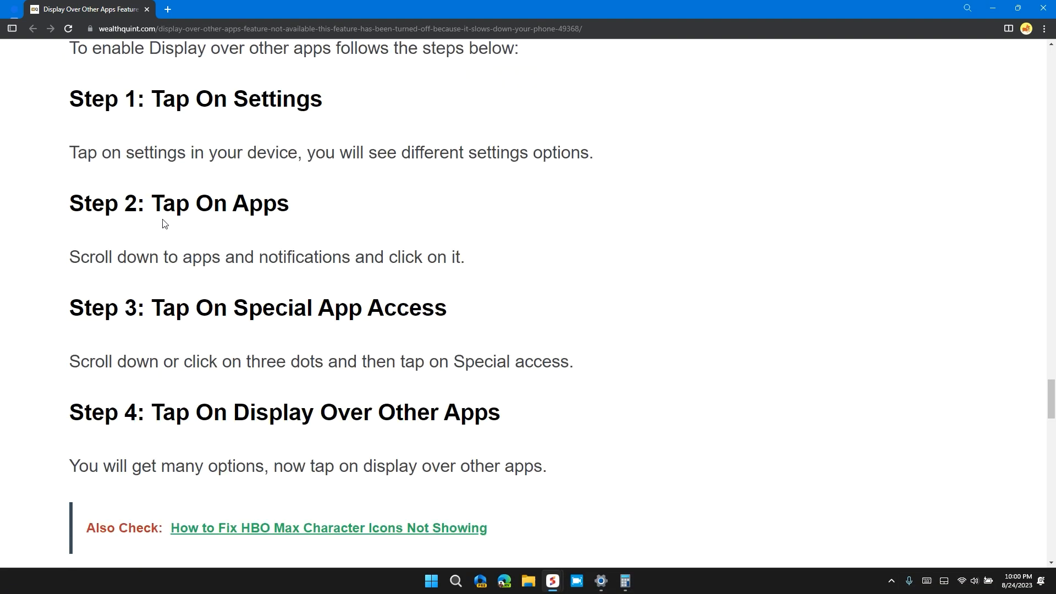
scroll(down, 3)
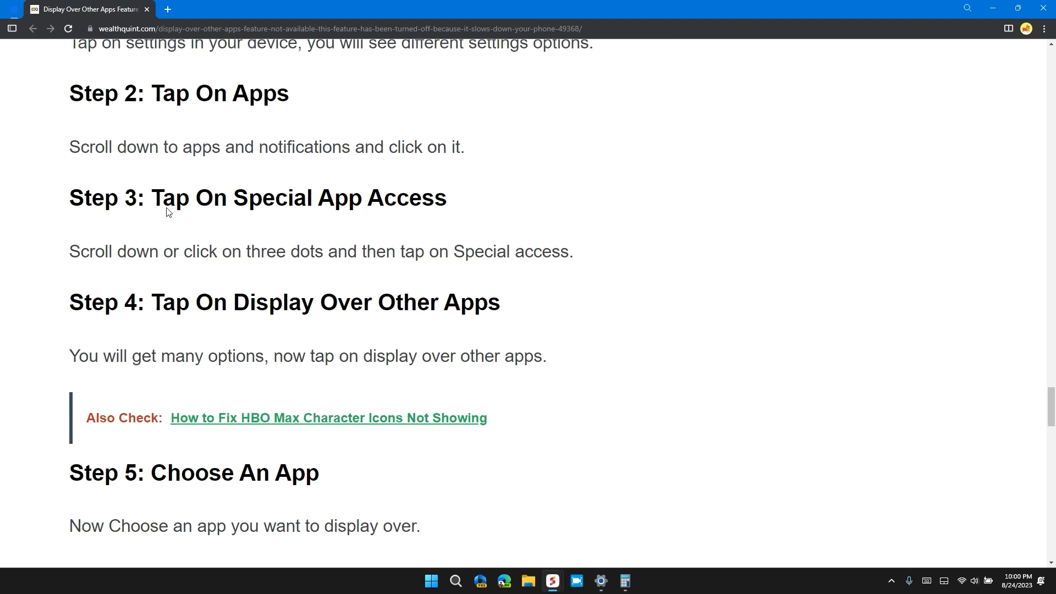
Highlight Step 3's text and scroll to the 'How To Turn Off Display Over Other Apps?' heading
drag(234, 197, 446, 197)
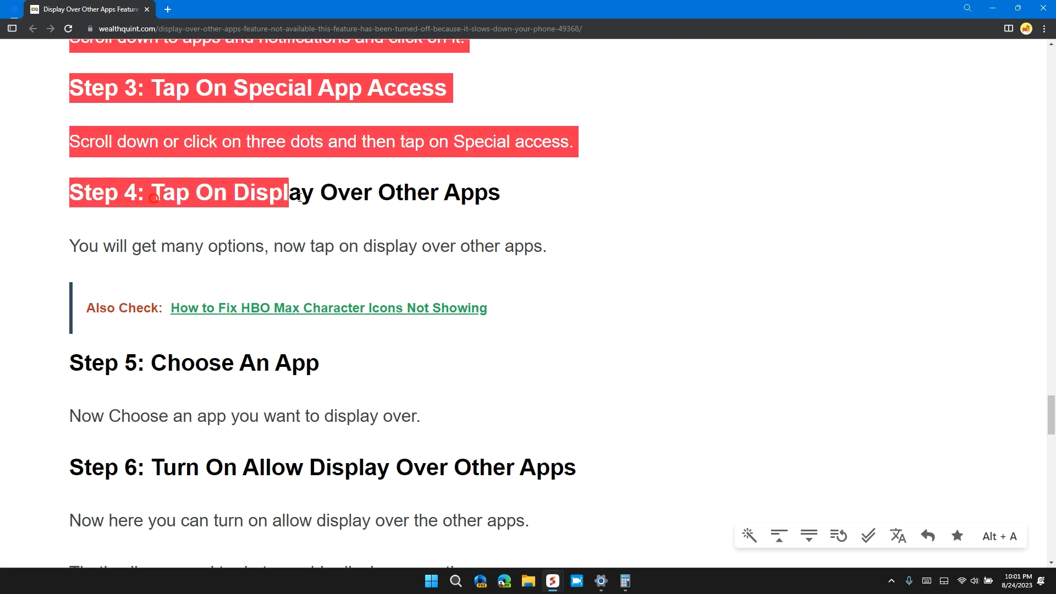
scroll(down, 3)
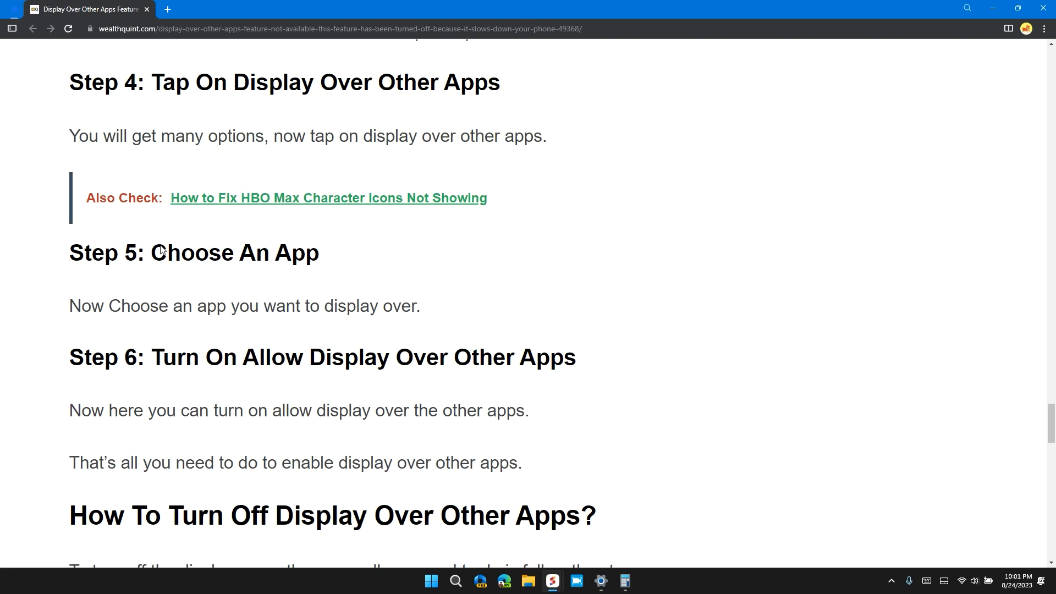
scroll(down, 3)
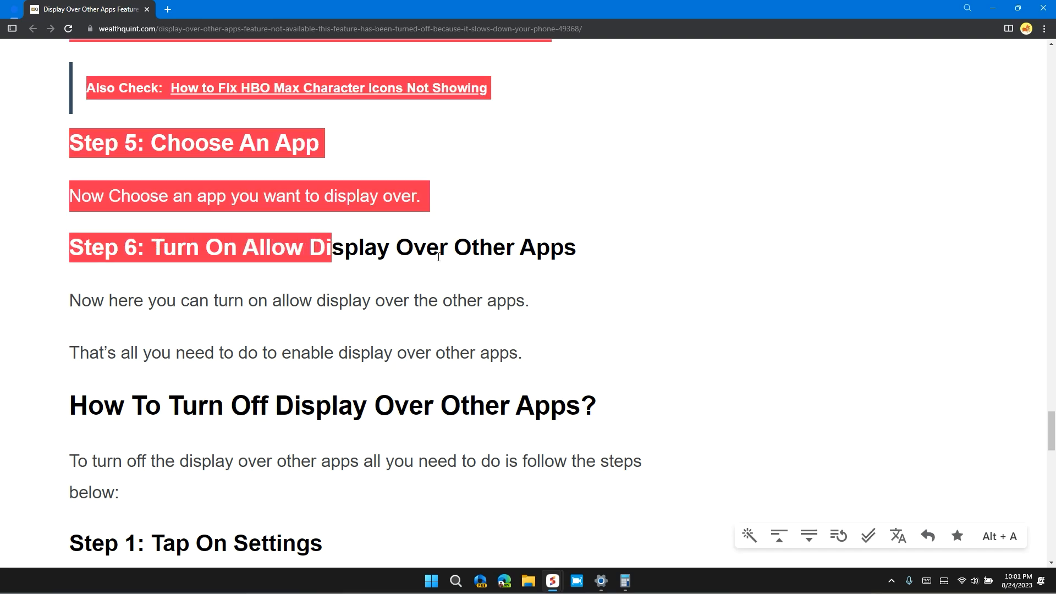
scroll(down, 3)
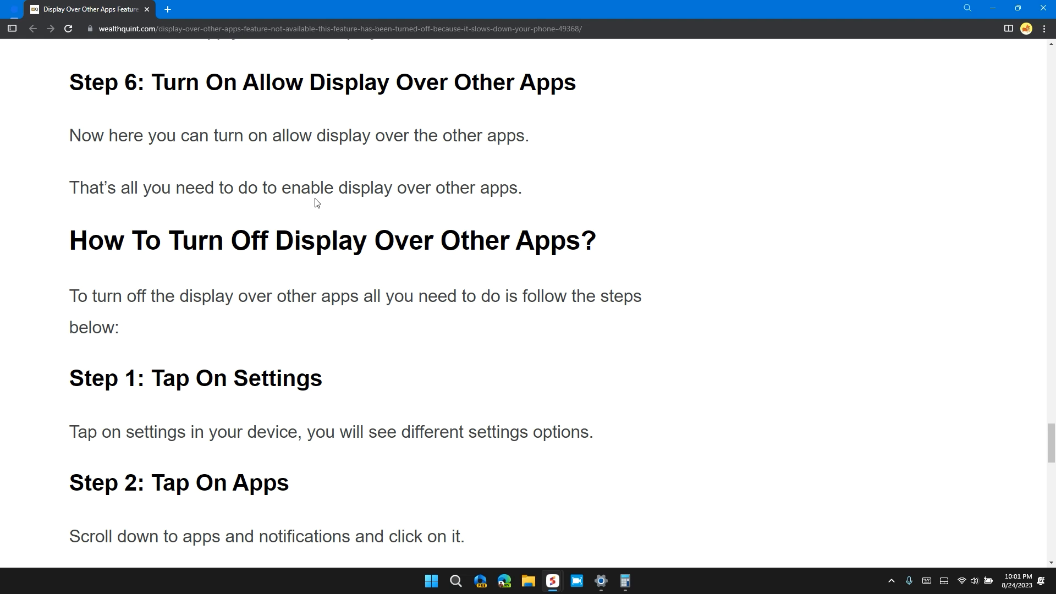